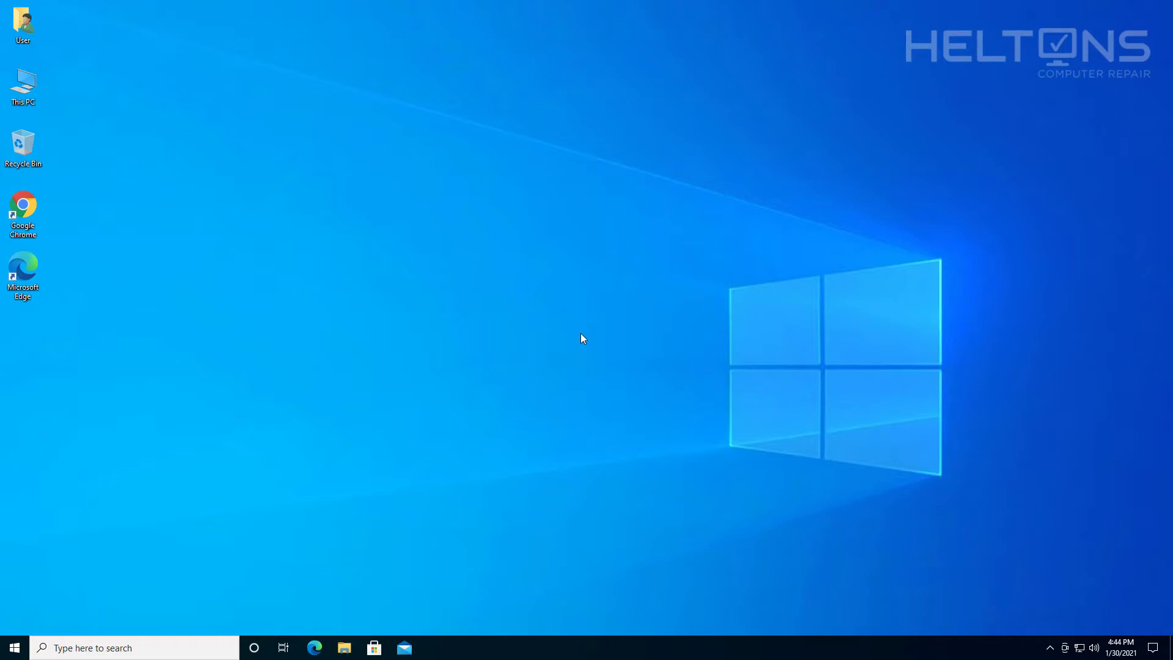
{"action": "mouse_move", "coordinate": [608, 293]}
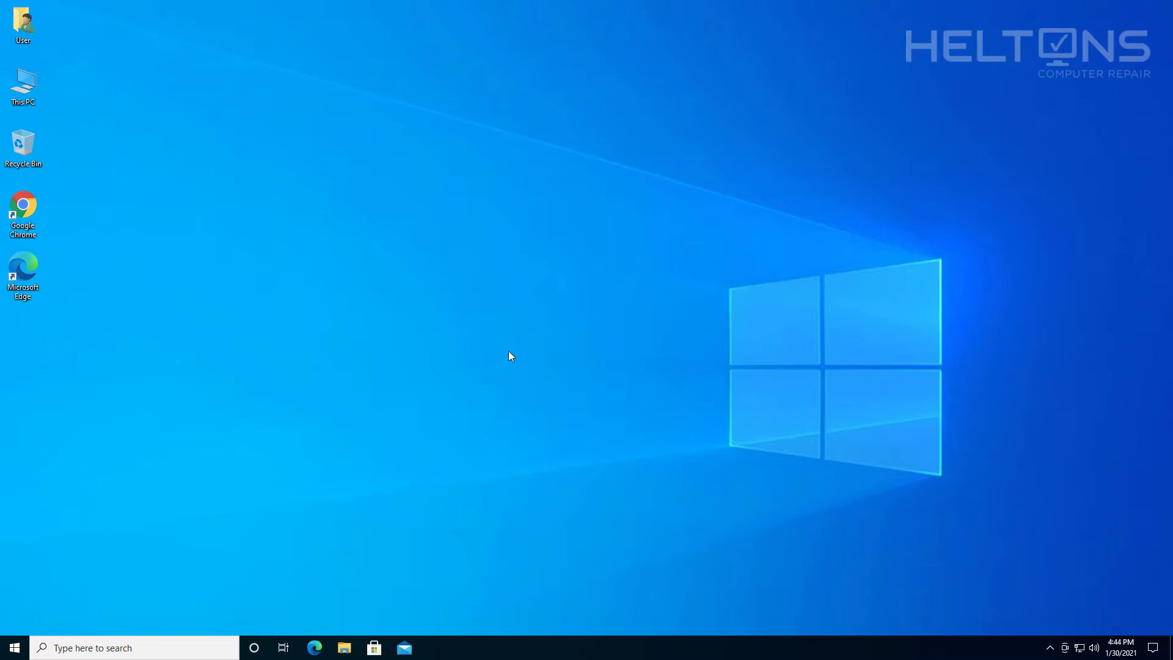
{"action": "mouse_move", "coordinate": [88, 294]}
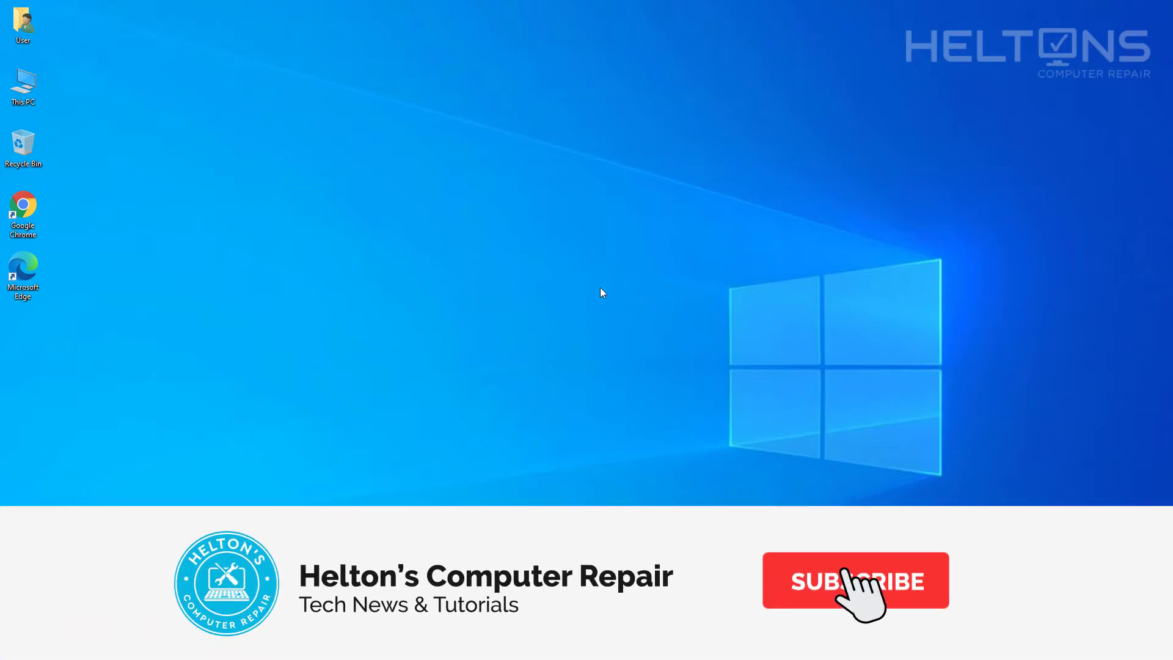
Step: Browse the Start menu app list and expand Windows Administrative Tools to check for Hyper-V
{"action": "left_click", "coordinate": [855, 581]}
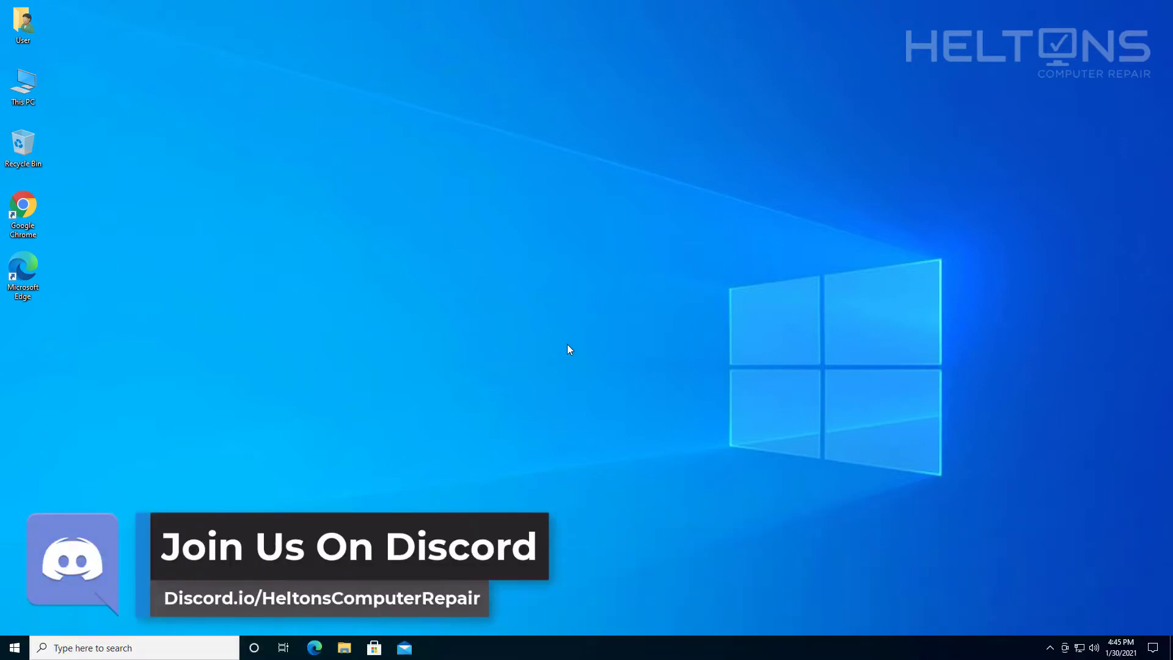
{"action": "mouse_move", "coordinate": [541, 349]}
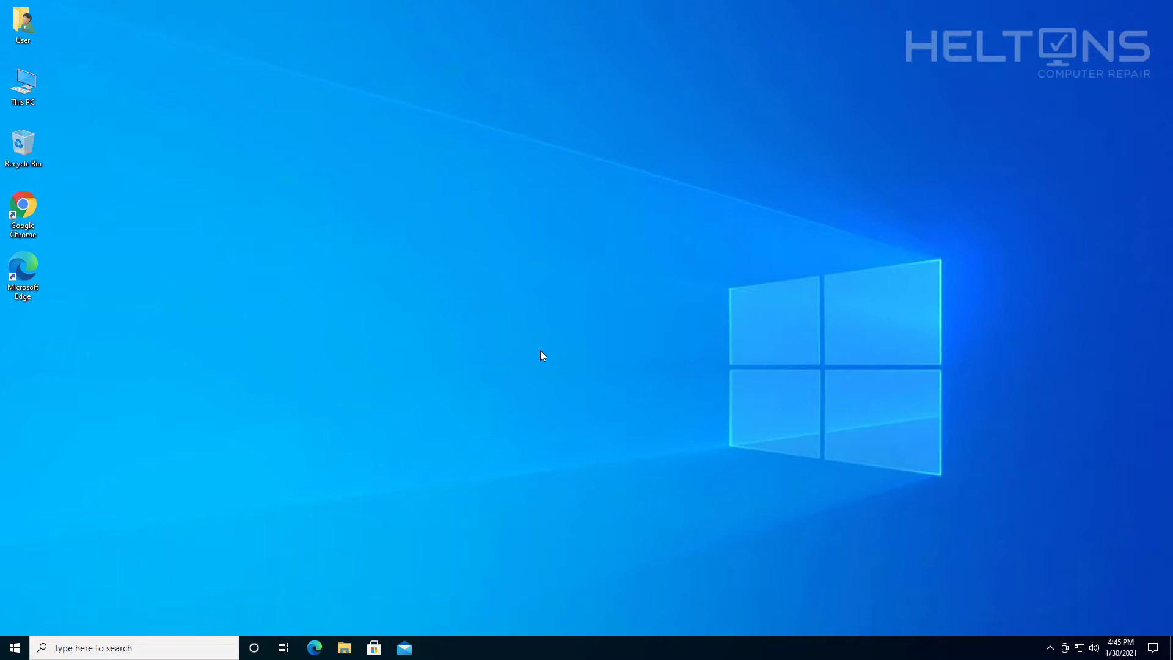
{"action": "mouse_move", "coordinate": [547, 352]}
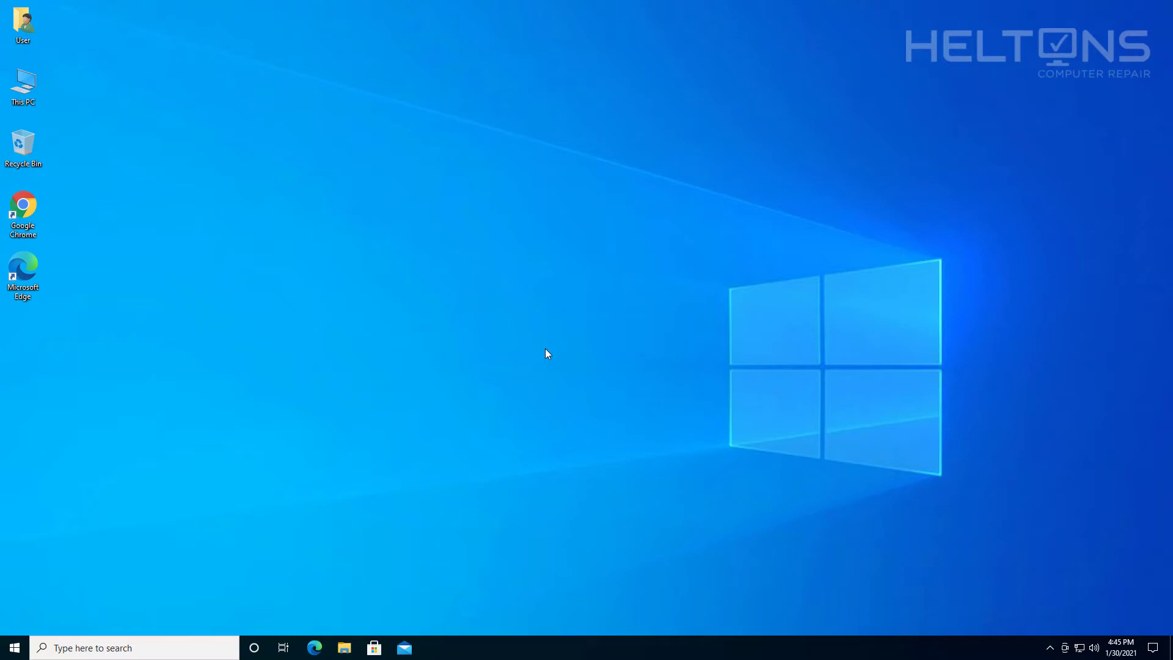
{"action": "mouse_move", "coordinate": [535, 346]}
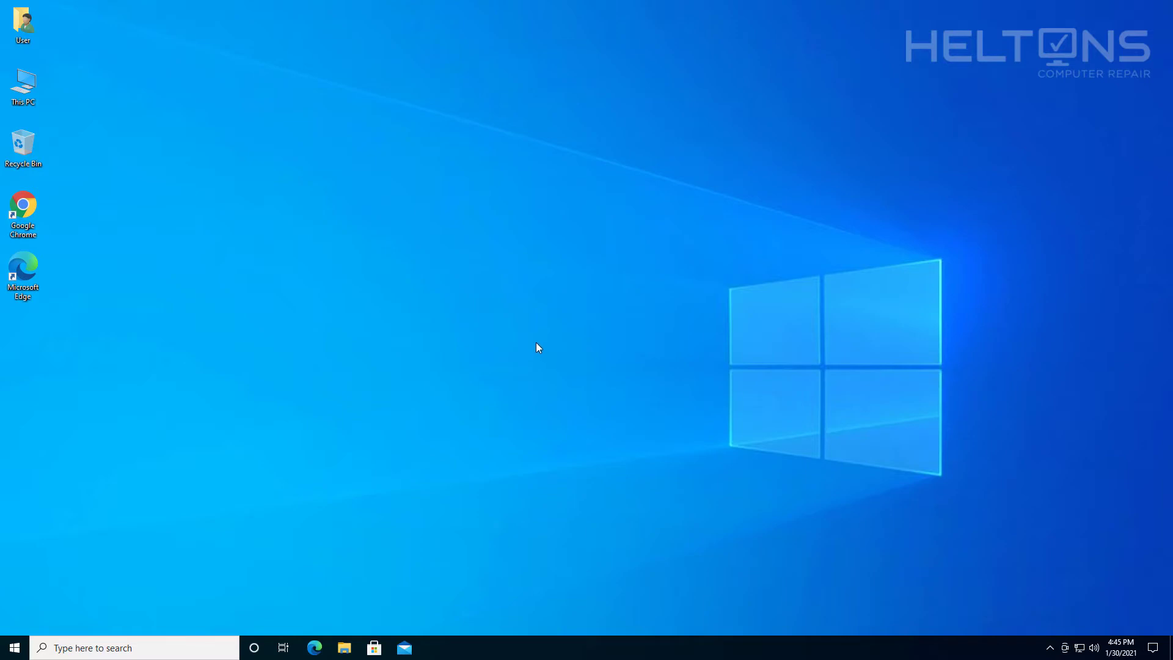
{"action": "mouse_move", "coordinate": [12, 647]}
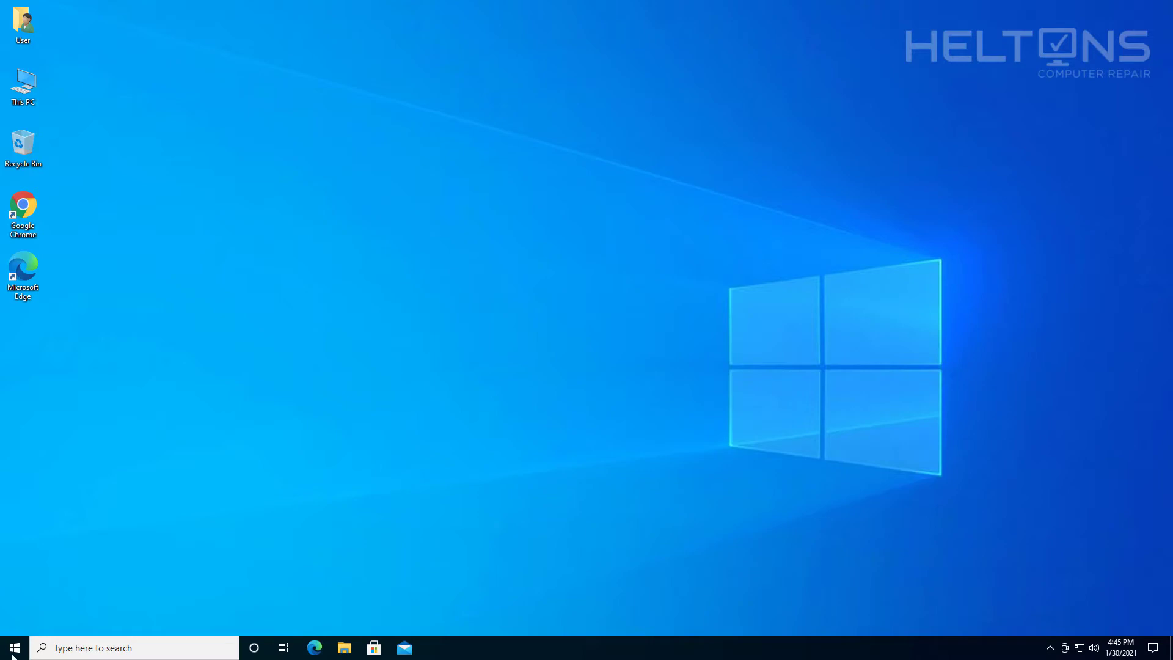
{"action": "left_click", "coordinate": [10, 648]}
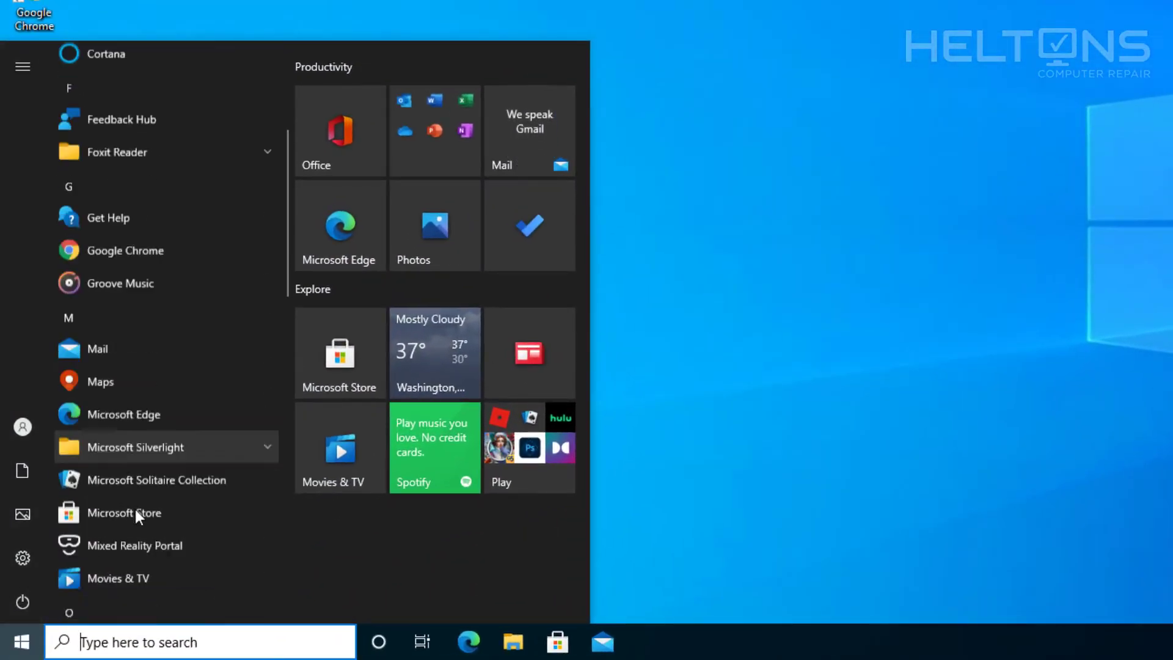
{"action": "scroll", "scroll_direction": "down", "scroll_amount": 3}
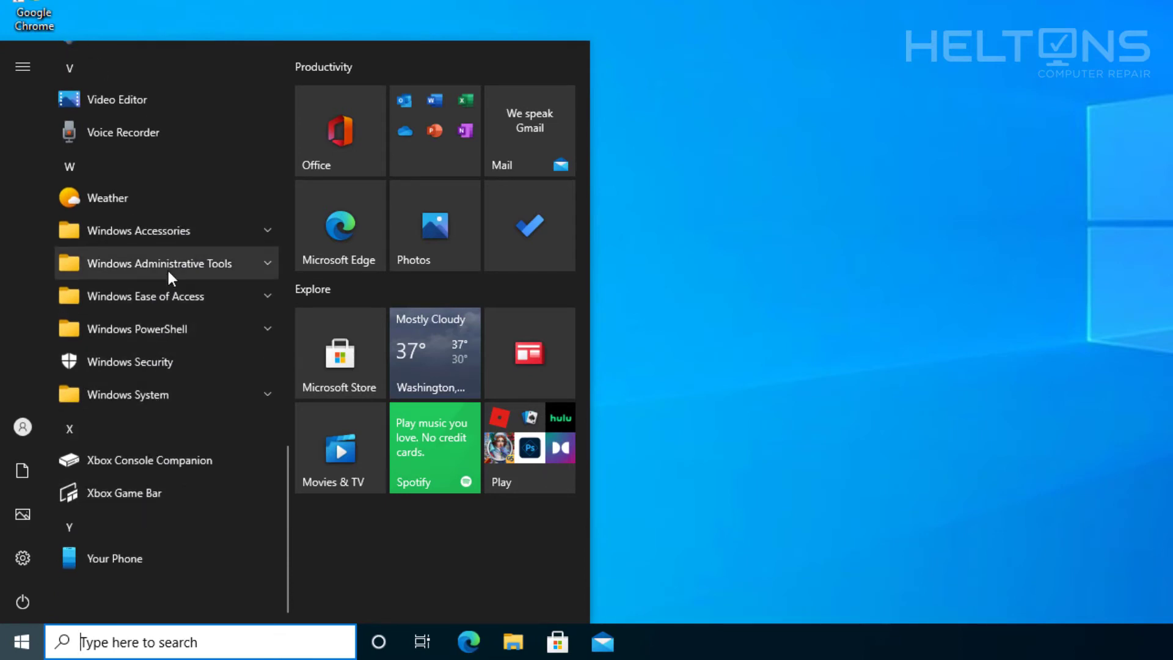
{"action": "left_click", "coordinate": [160, 264]}
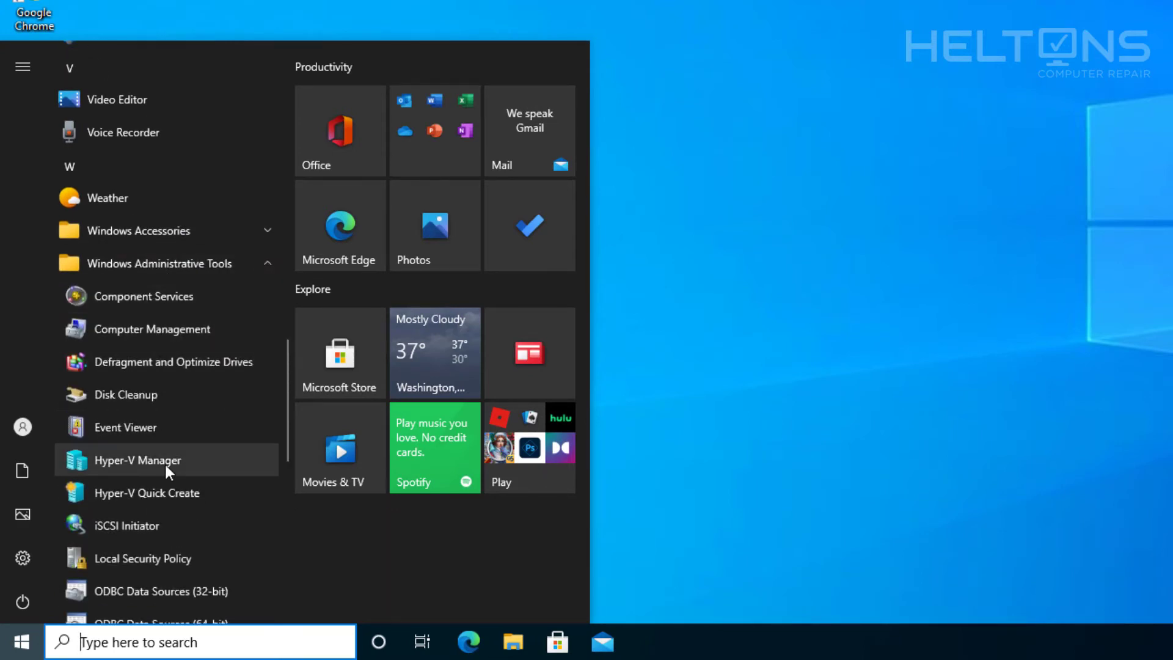
{"action": "mouse_move", "coordinate": [180, 498]}
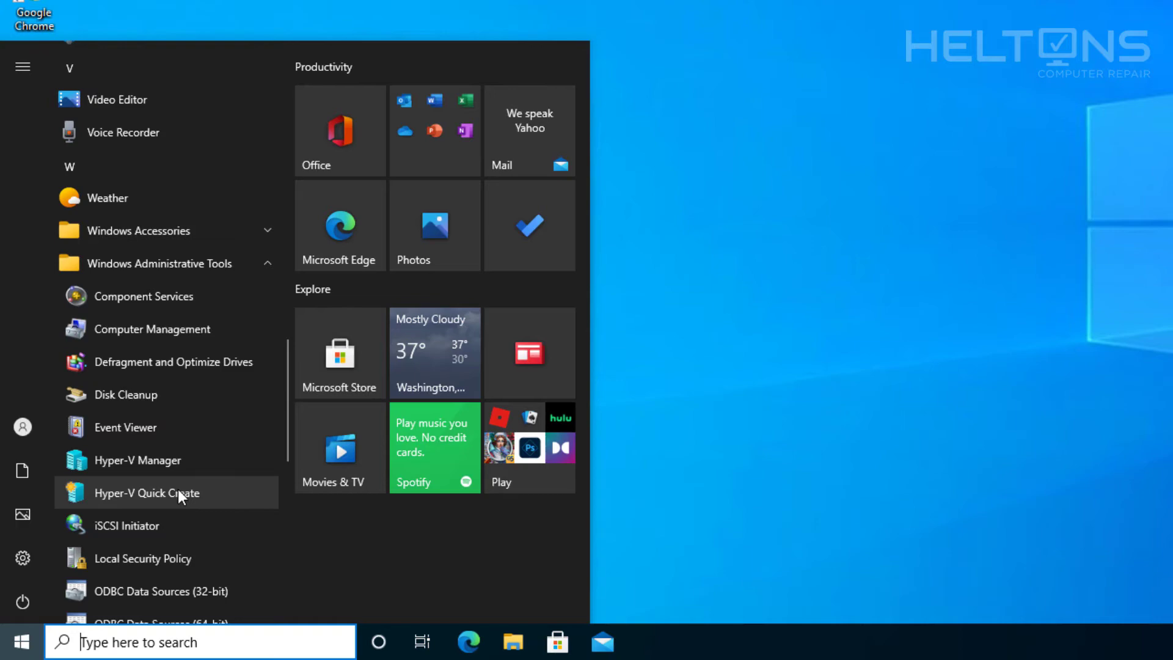
{"action": "mouse_move", "coordinate": [81, 490]}
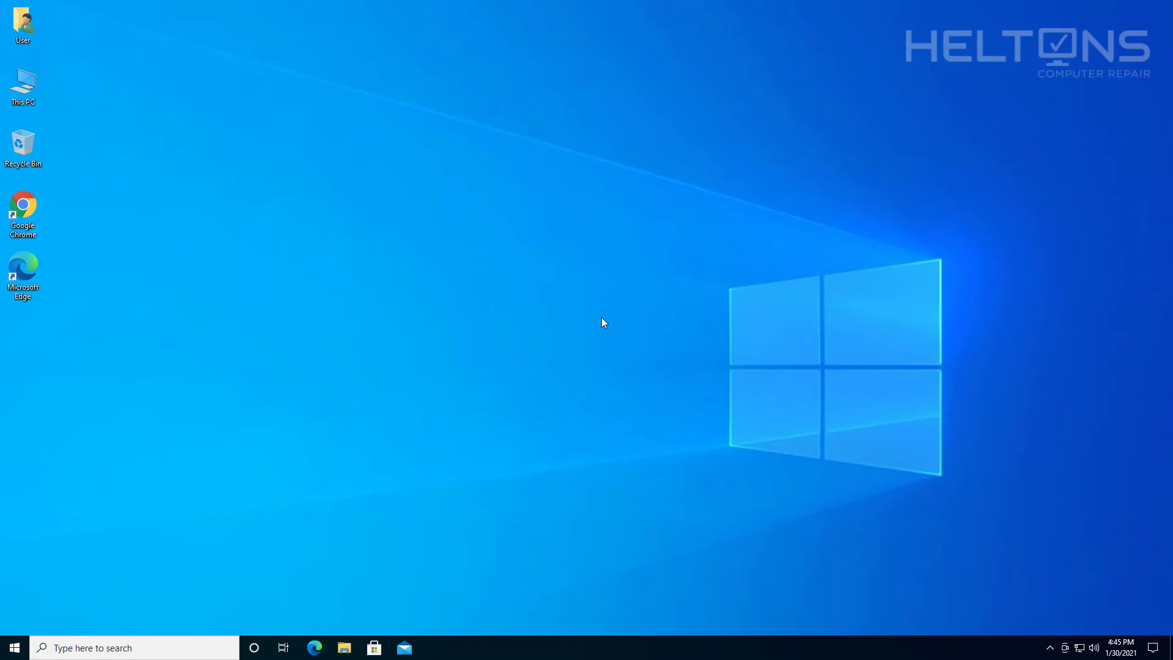
{"action": "mouse_move", "coordinate": [585, 322]}
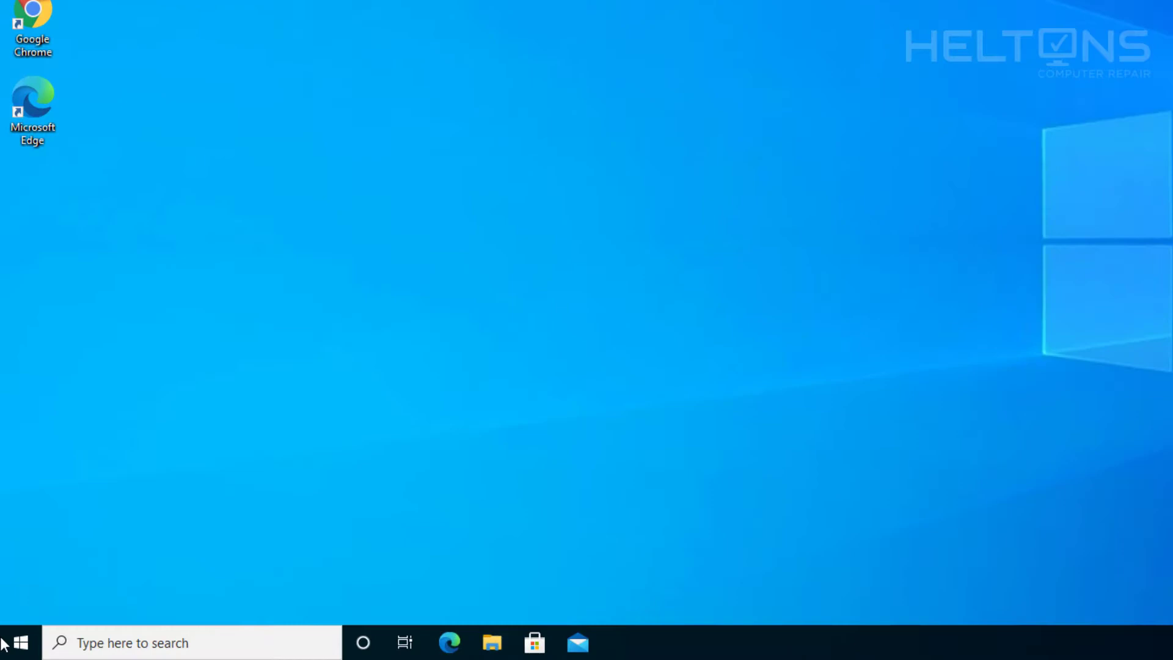
Step: Search the Start menu for 'Turn Windows features on or off' and bring up Windows Features
{"action": "left_click", "coordinate": [18, 640]}
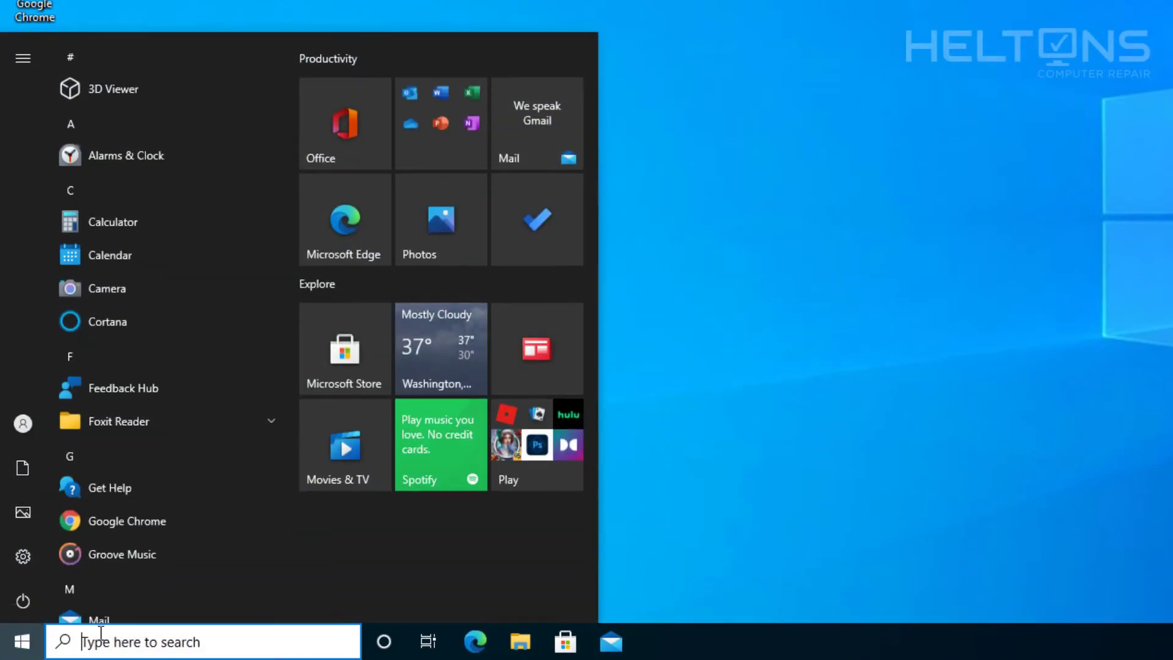
{"action": "type", "text": "t"}
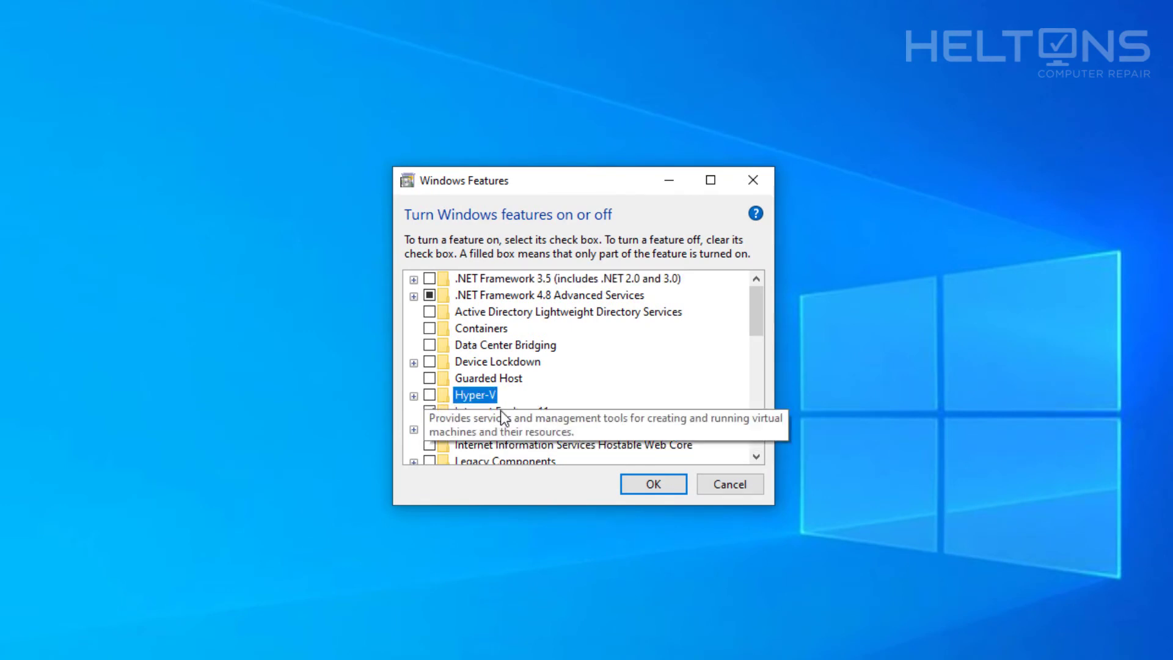
Step: Uncheck Hyper-V in Windows Features and confirm with OK
{"action": "left_click", "coordinate": [414, 395]}
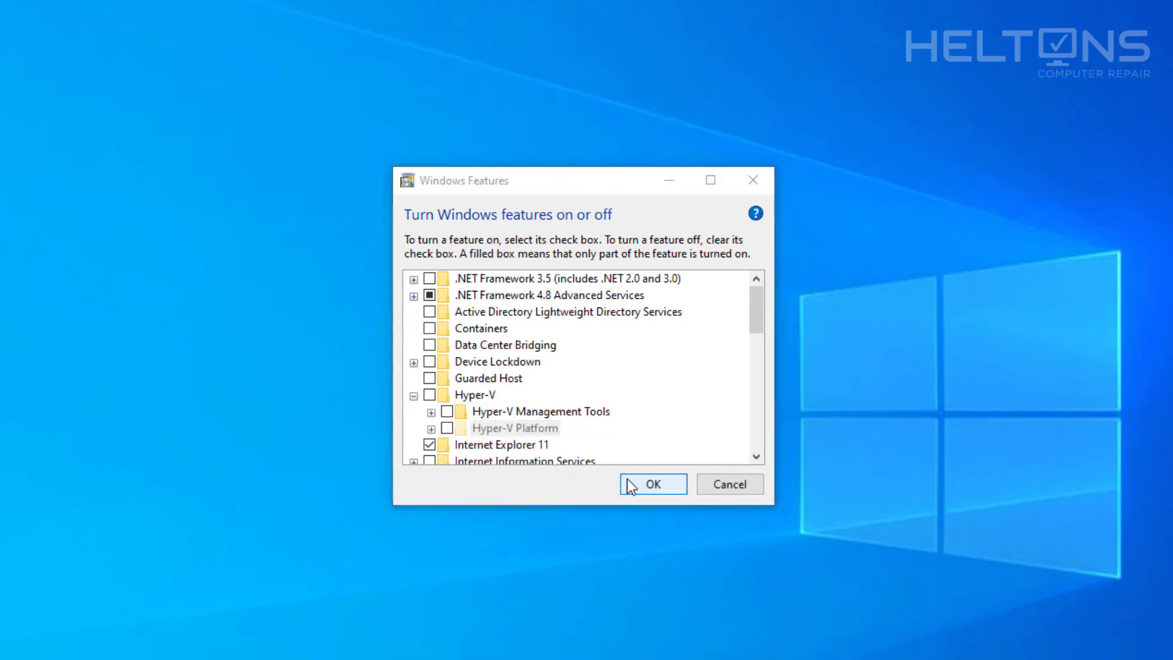
{"action": "left_click", "coordinate": [652, 484]}
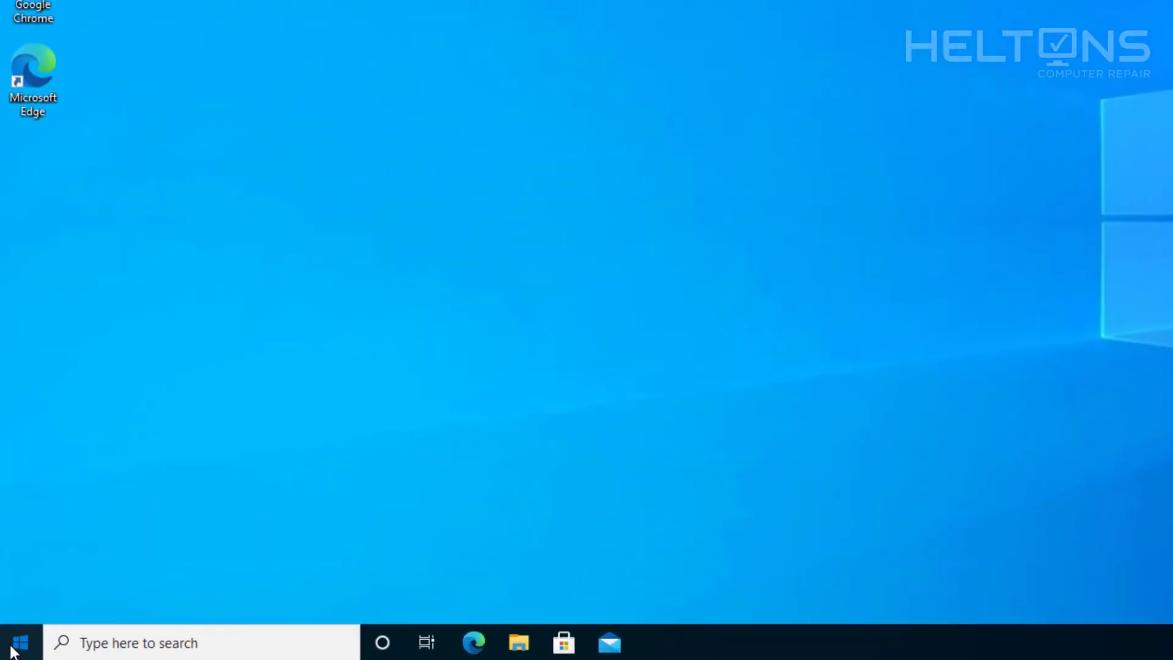
{"action": "left_click", "coordinate": [22, 638]}
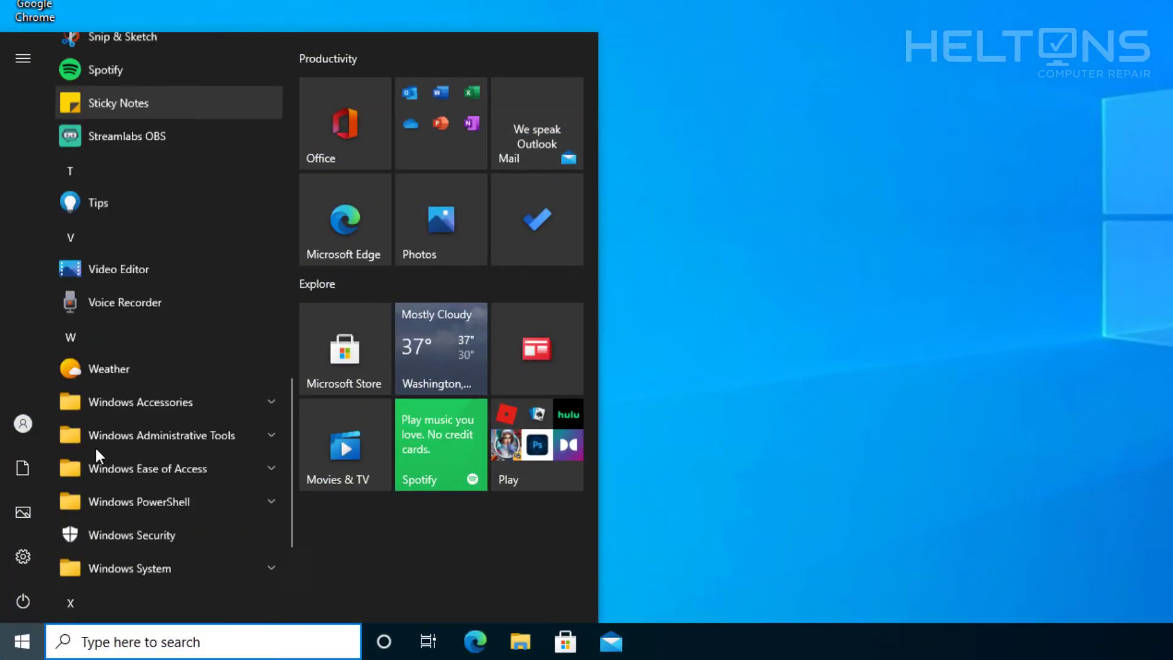
{"action": "left_click", "coordinate": [162, 435]}
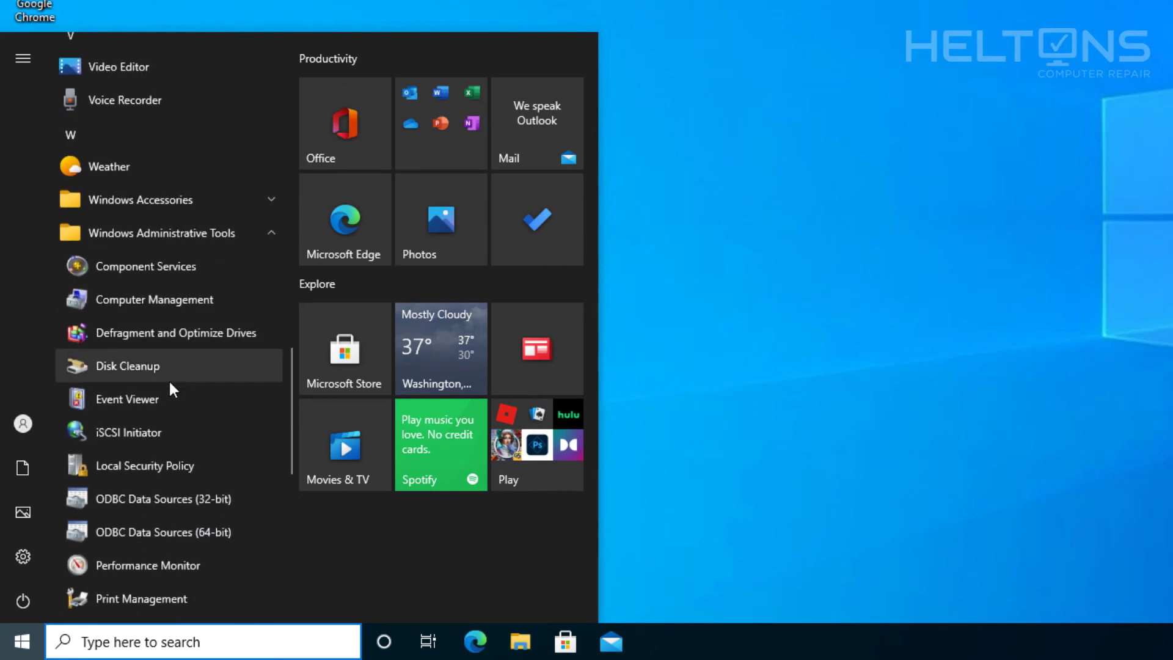
{"action": "mouse_move", "coordinate": [184, 409]}
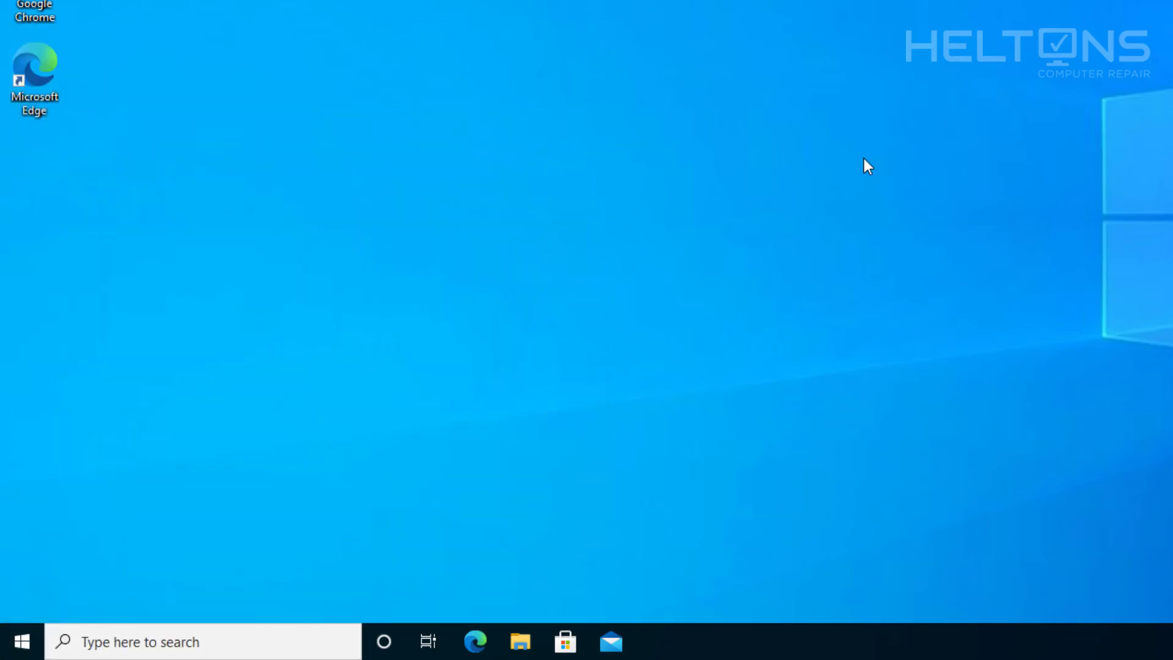
{"action": "mouse_move", "coordinate": [75, 476]}
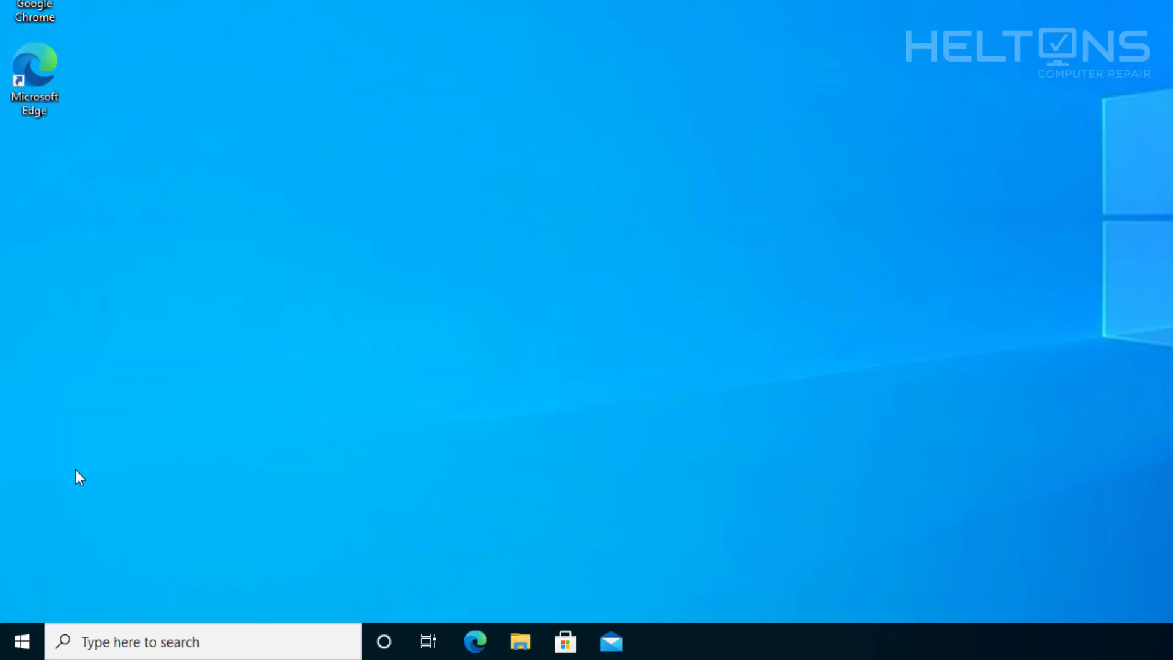